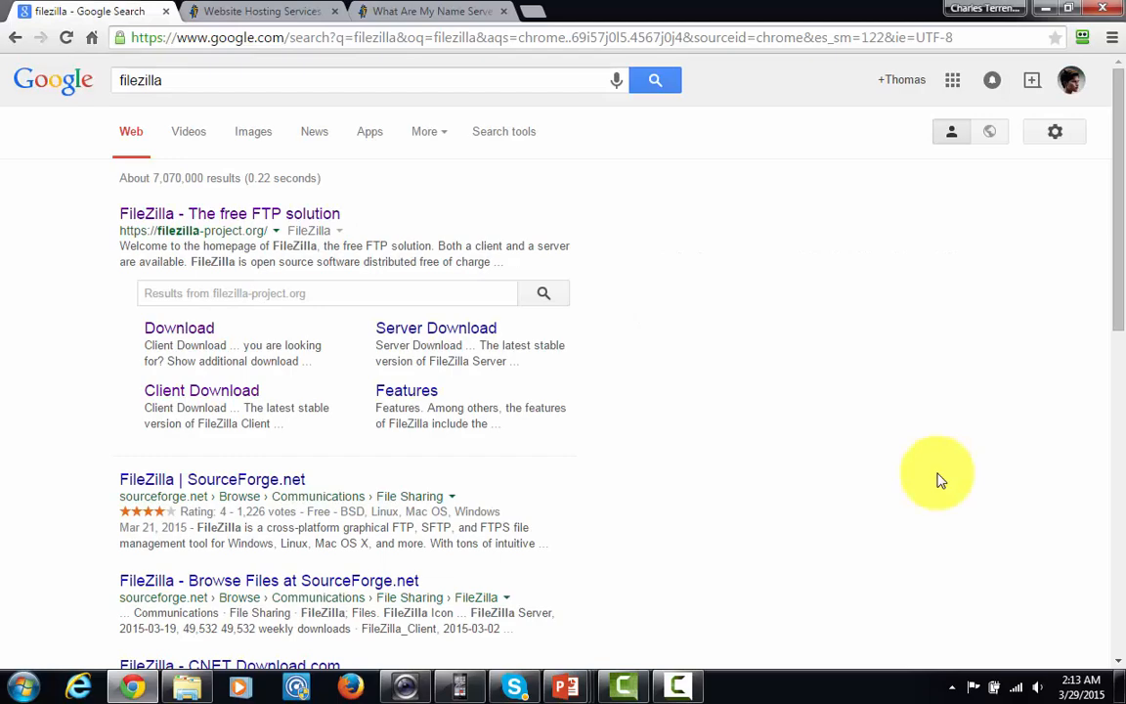
{"action": "mouse_move", "coordinate": [657, 293]}
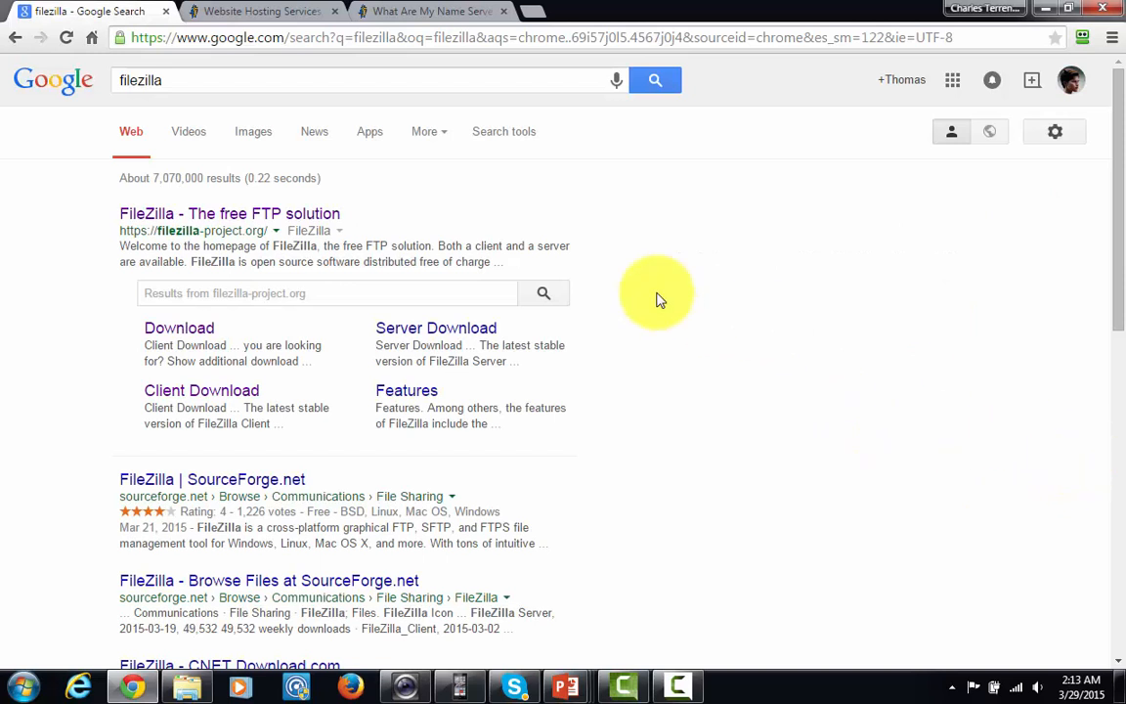
{"action": "mouse_move", "coordinate": [294, 224]}
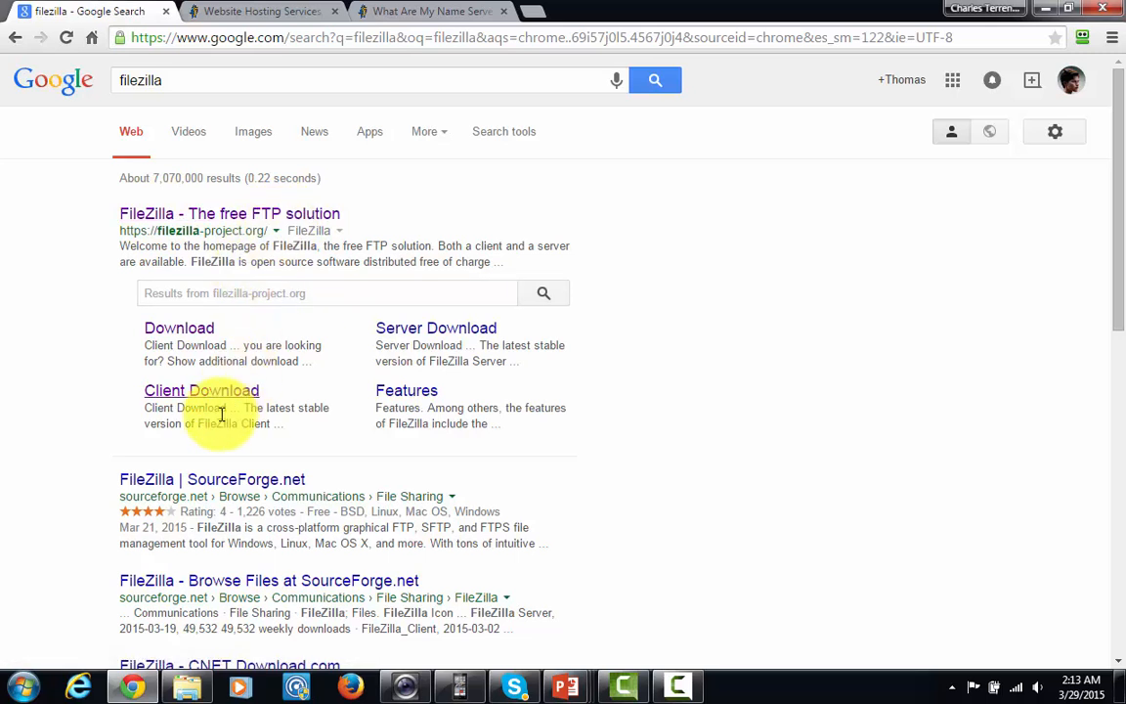
{"action": "mouse_move", "coordinate": [201, 390]}
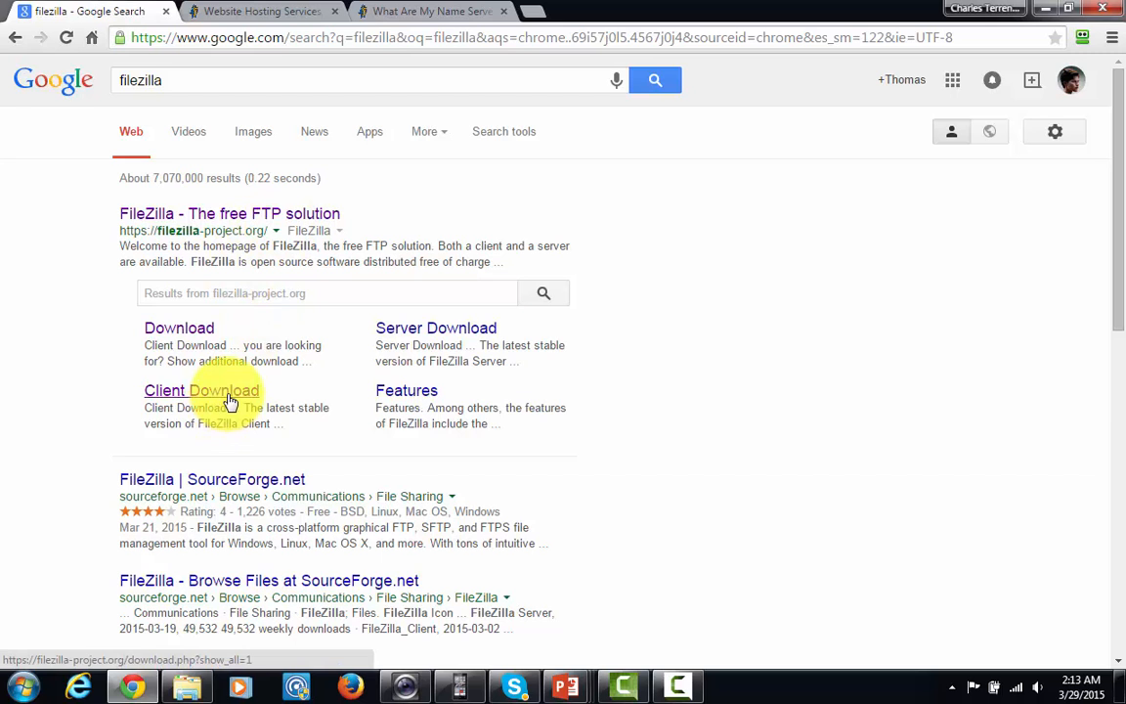
{"action": "mouse_move", "coordinate": [435, 328]}
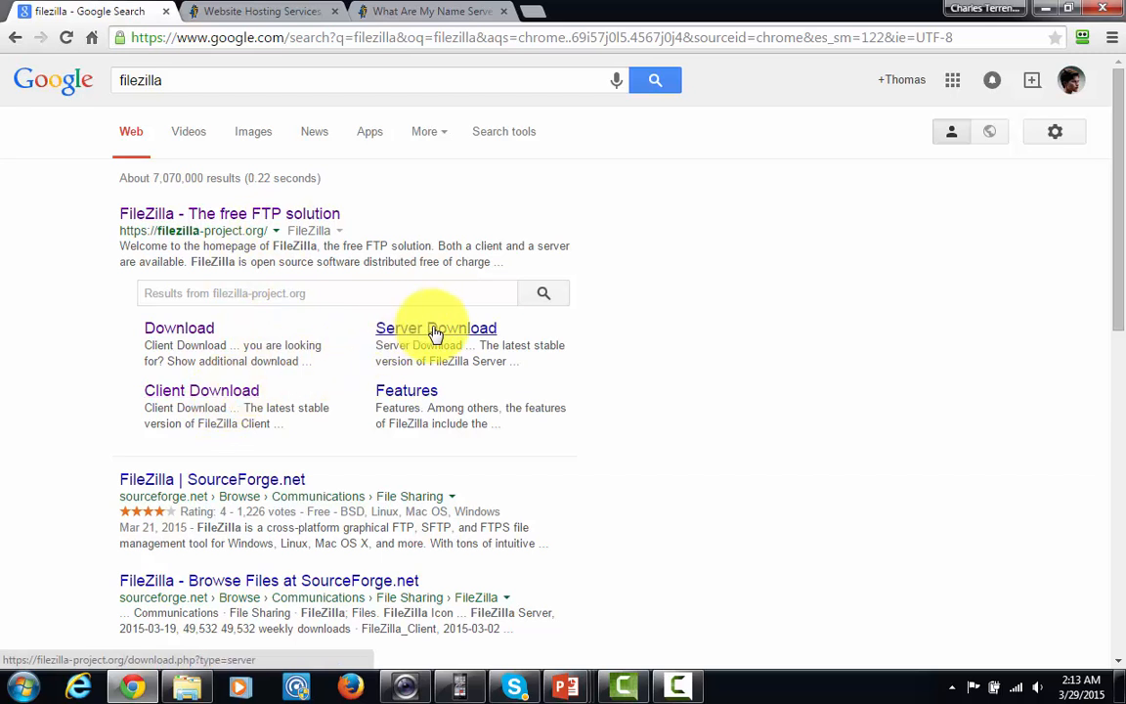
{"action": "mouse_move", "coordinate": [235, 398]}
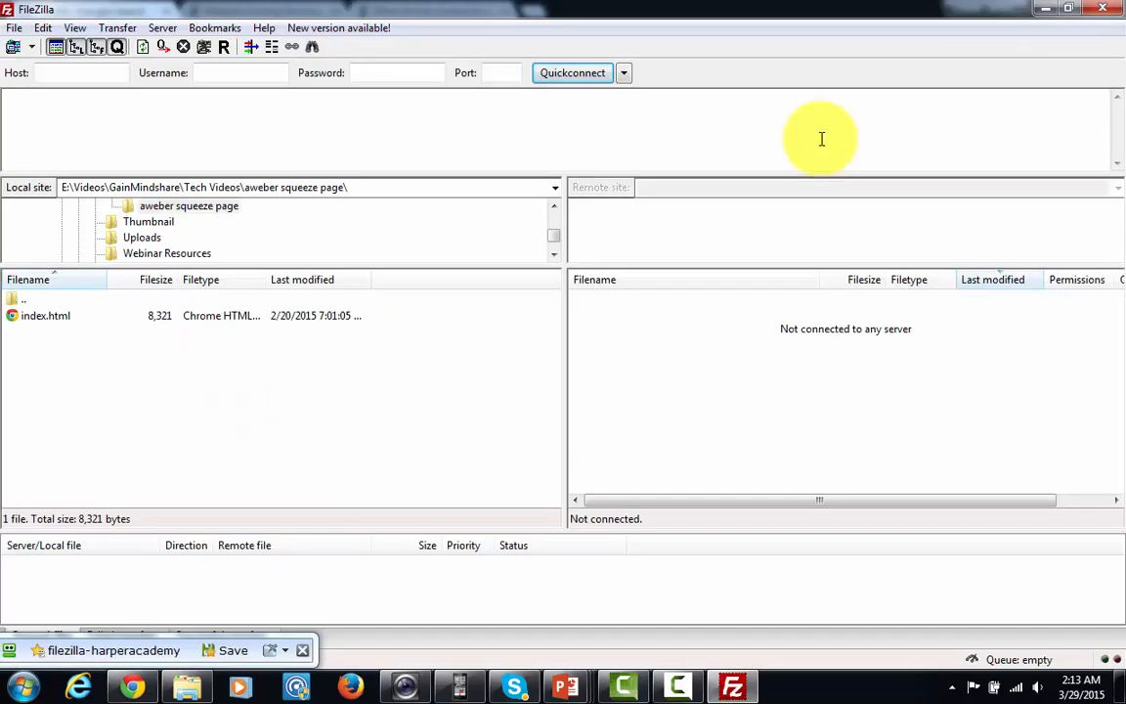
{"action": "mouse_move", "coordinate": [316, 215]}
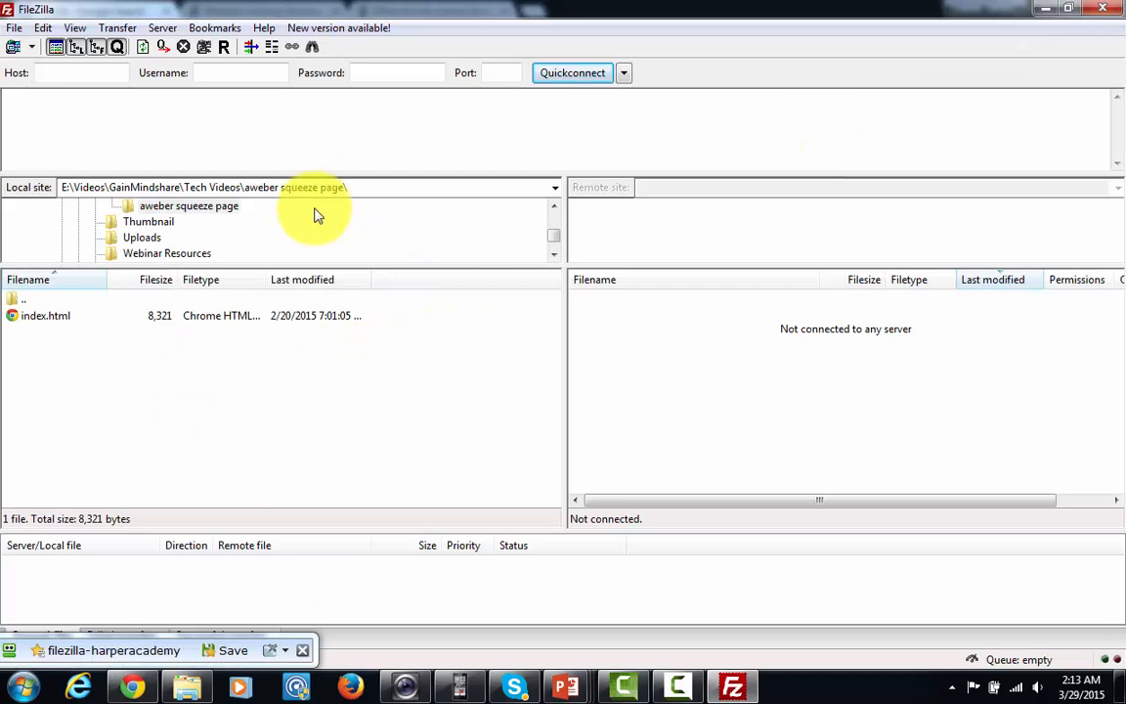
{"action": "mouse_move", "coordinate": [494, 421]}
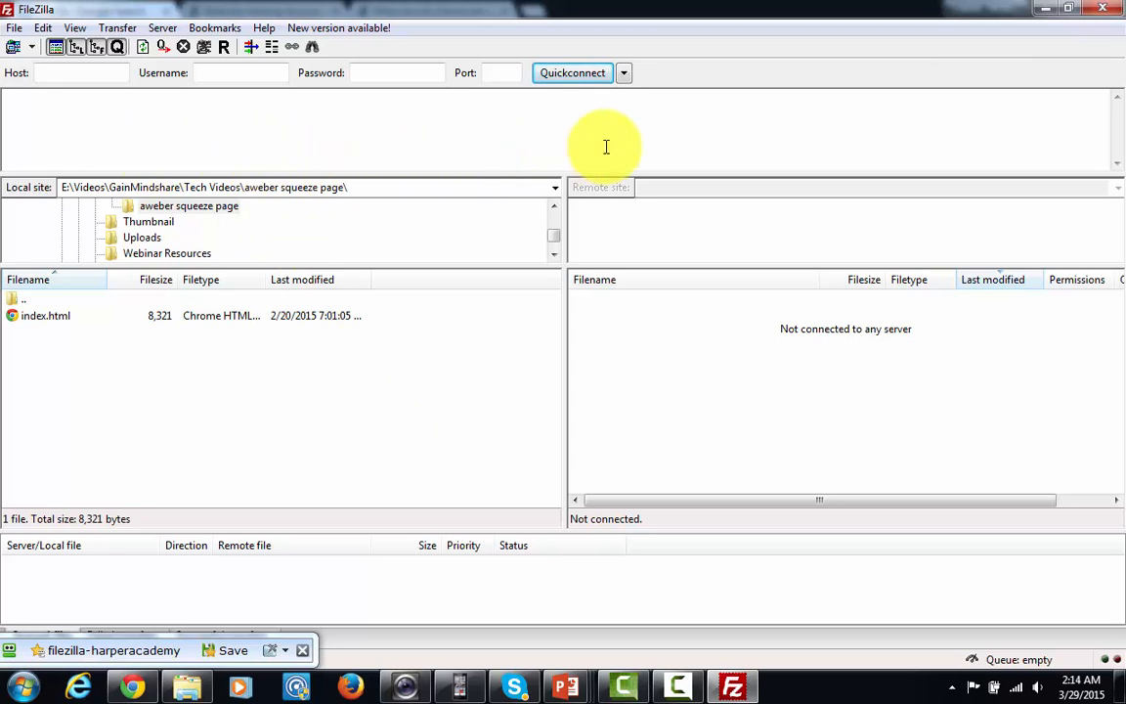
{"action": "mouse_move", "coordinate": [291, 132]}
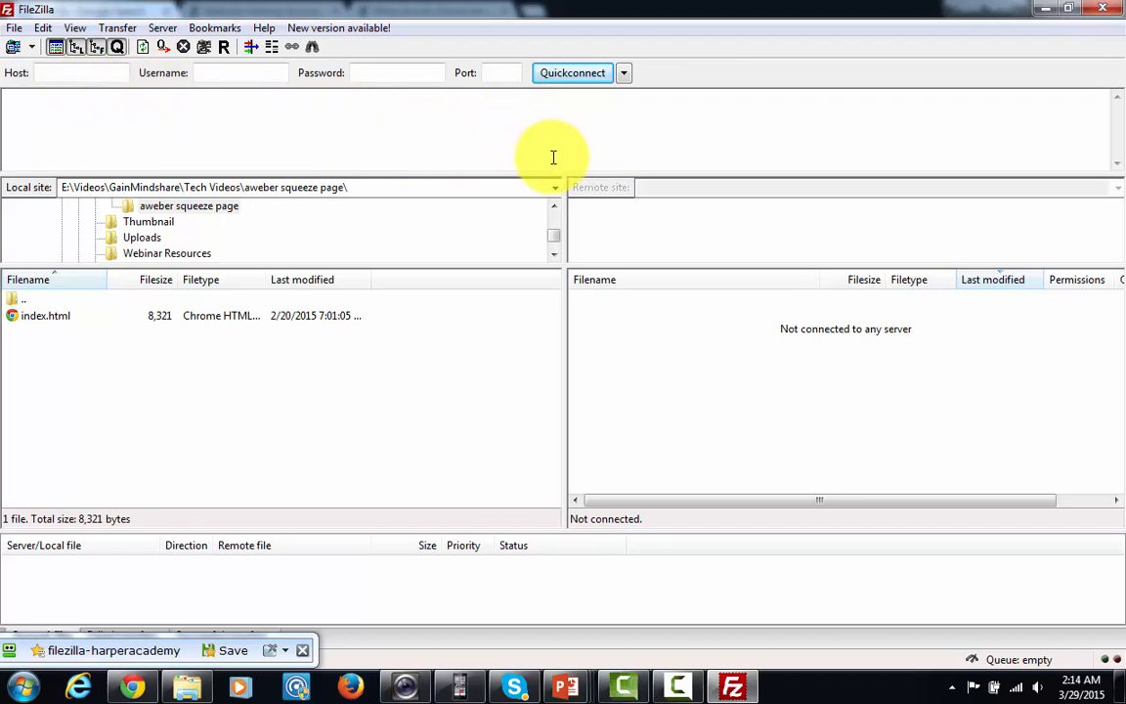
Step: Enter the web host's host, username and password, then Quickconnect to the server
{"action": "left_click", "coordinate": [83, 73]}
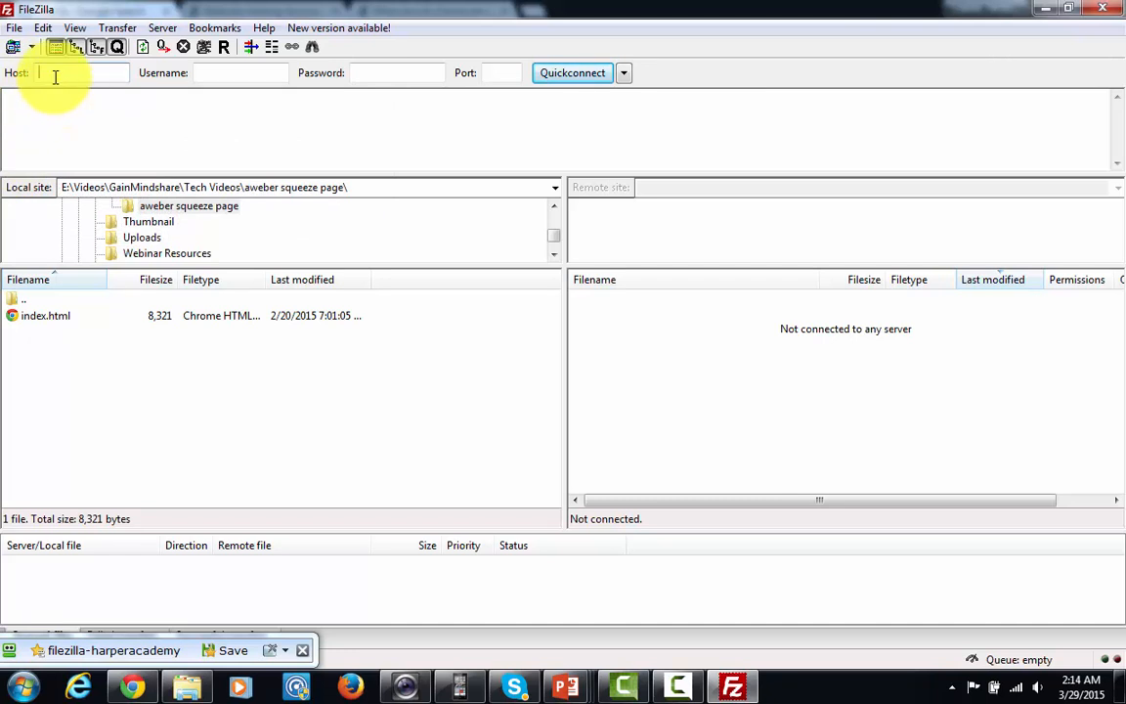
{"action": "mouse_move", "coordinate": [74, 72]}
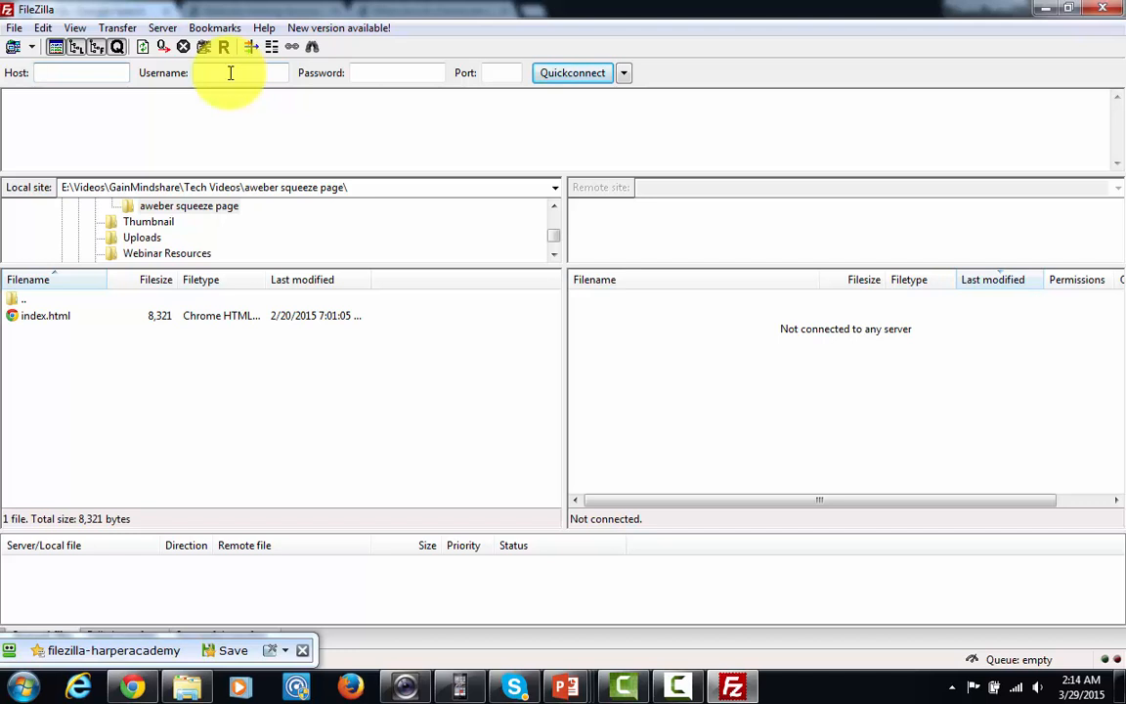
{"action": "mouse_move", "coordinate": [380, 72]}
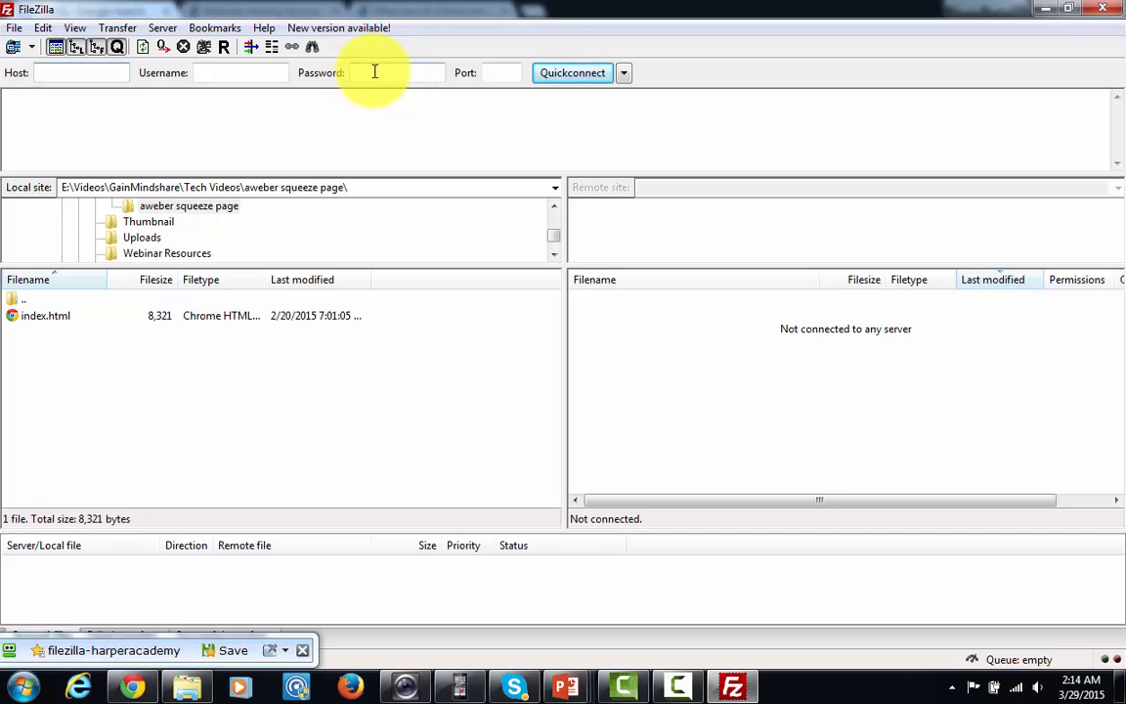
{"action": "left_click", "coordinate": [80, 73]}
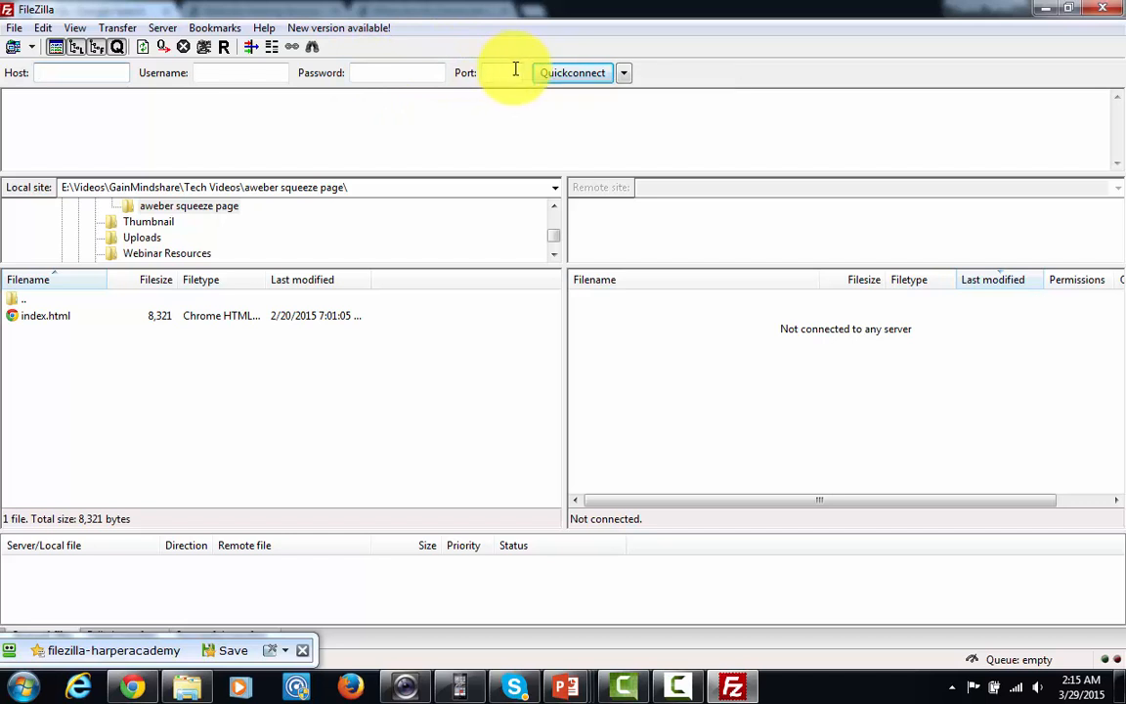
{"action": "mouse_move", "coordinate": [494, 73]}
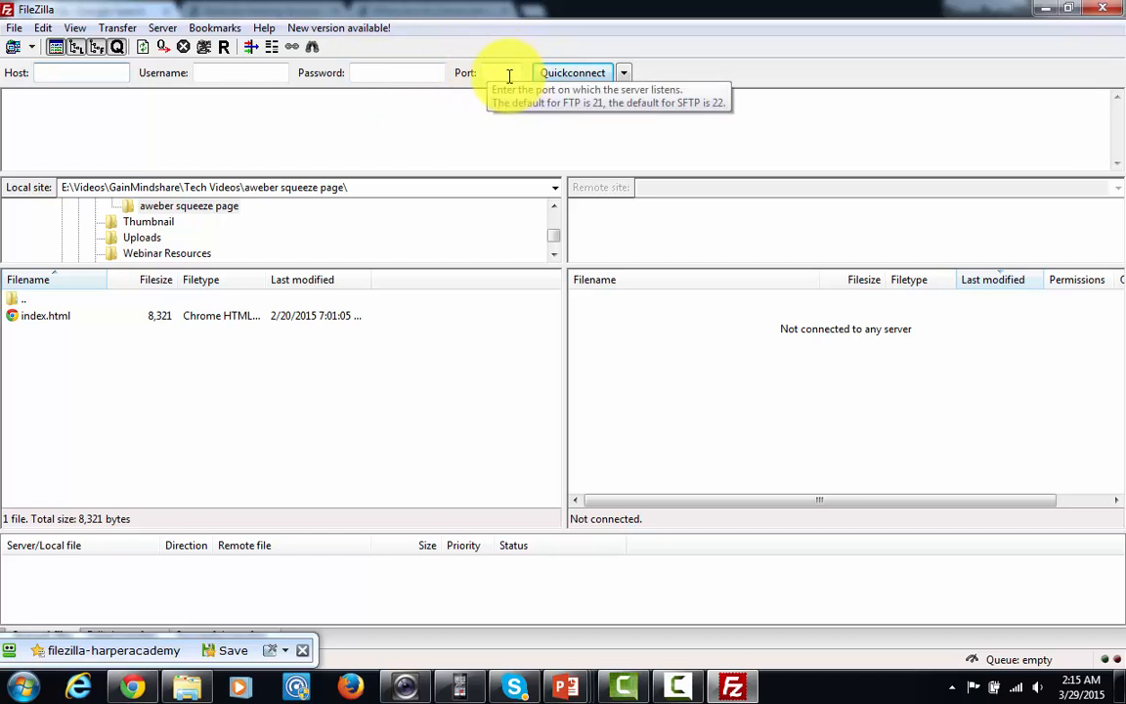
{"action": "mouse_move", "coordinate": [15, 72]}
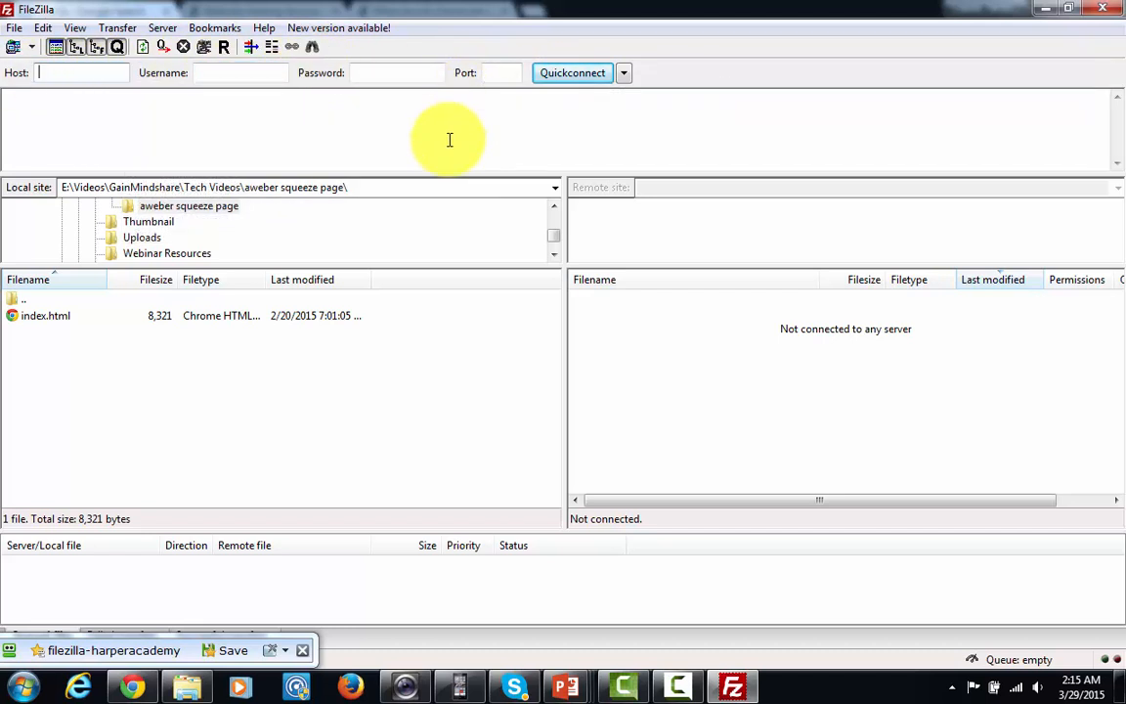
{"action": "mouse_move", "coordinate": [447, 145]}
{"action": "type", "text": "baautosinc.com"}
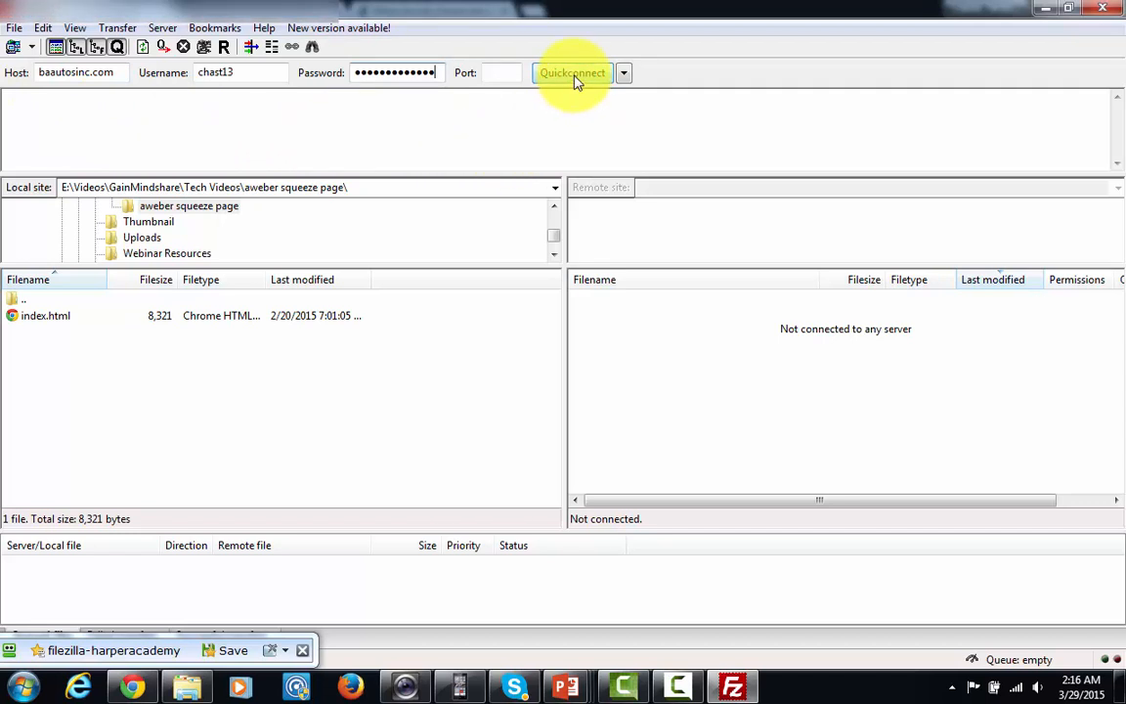
{"action": "left_click", "coordinate": [573, 73]}
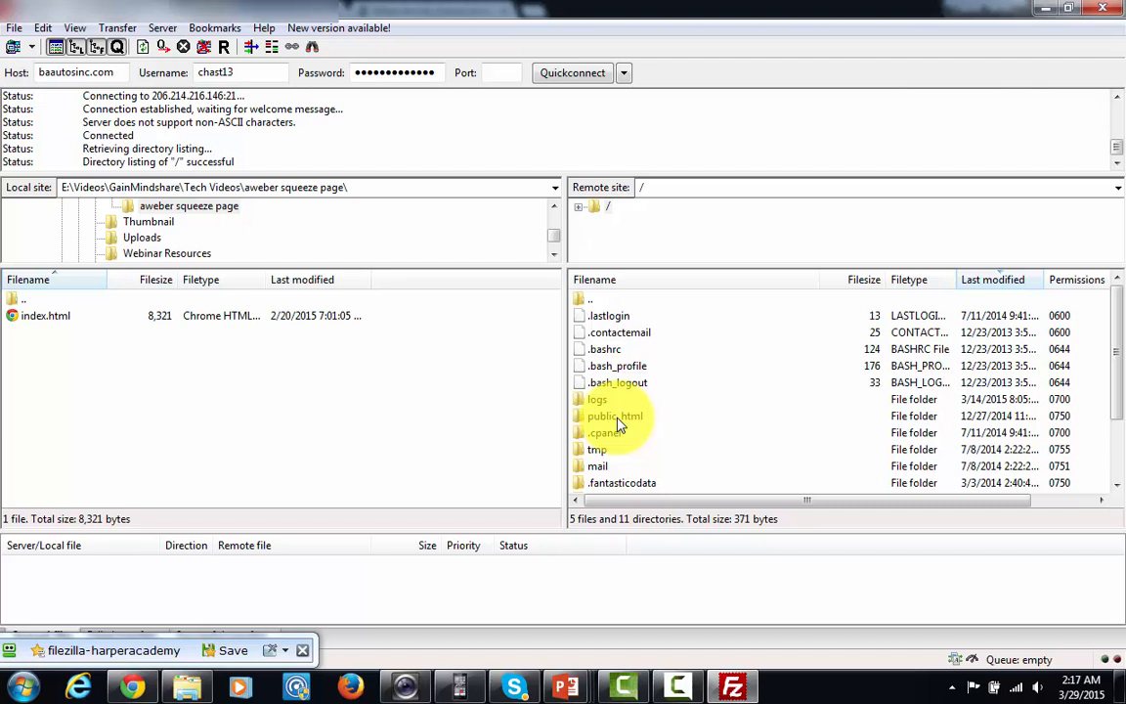
{"action": "mouse_move", "coordinate": [555, 431]}
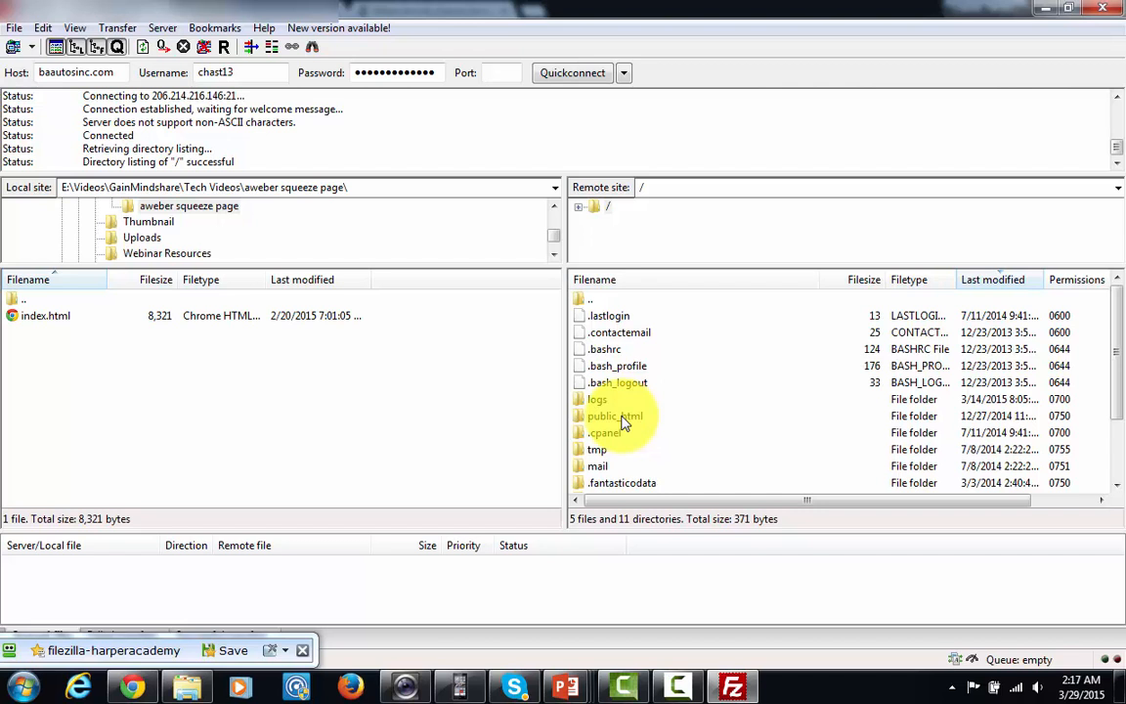
{"action": "mouse_move", "coordinate": [626, 421]}
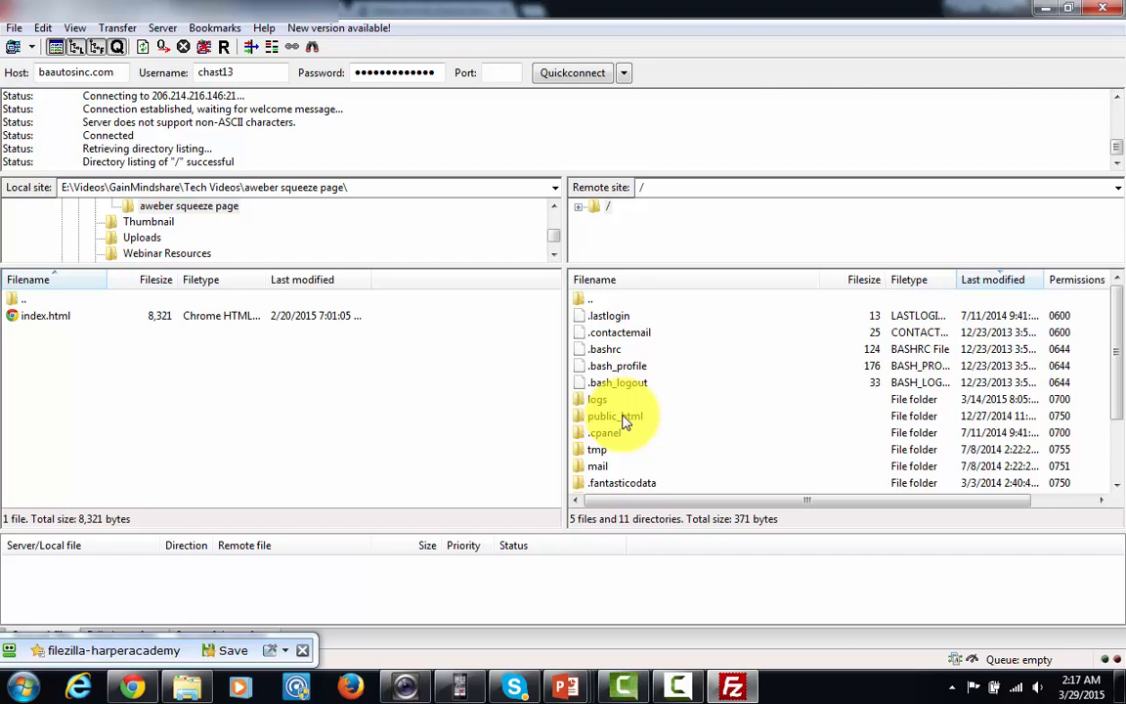
Step: Open the public_html folder in the remote file list
{"action": "double_click", "coordinate": [615, 415]}
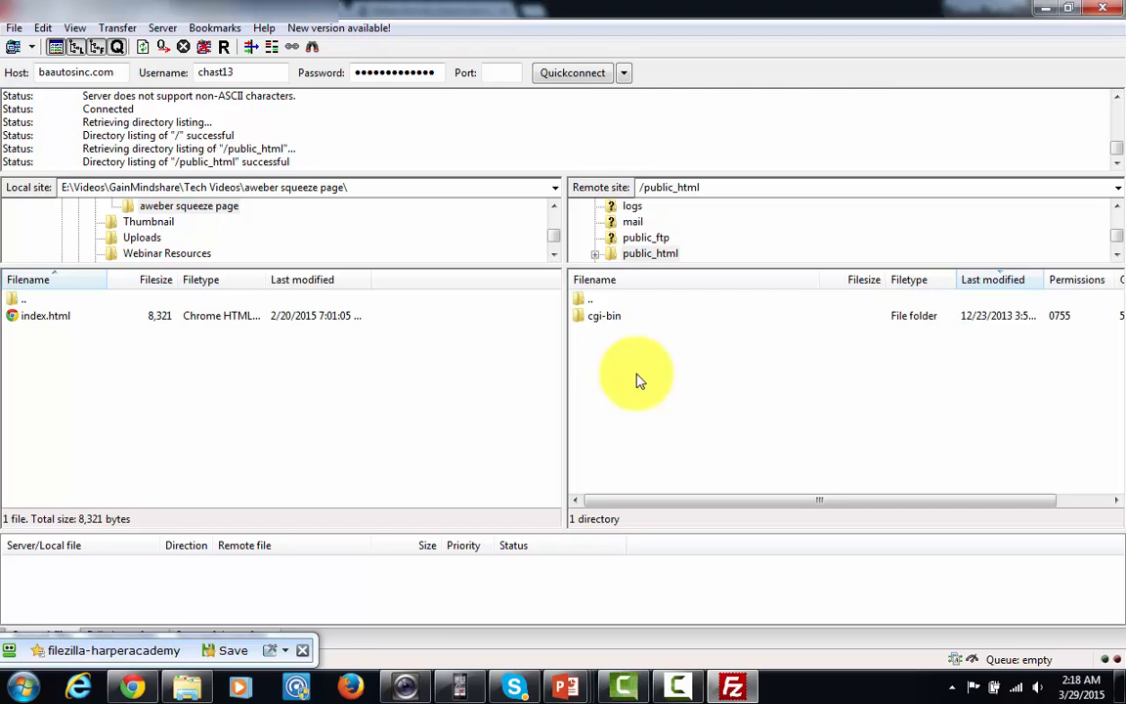
{"action": "mouse_move", "coordinate": [640, 381]}
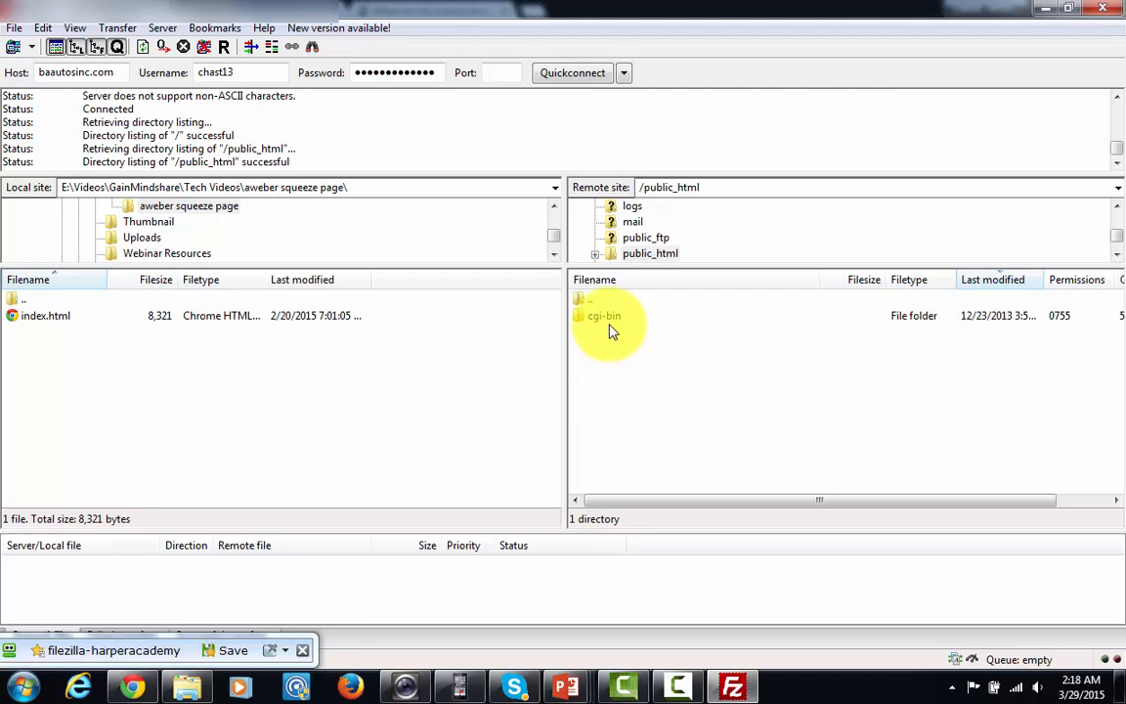
Step: Create a directory named 'bonus' in public_html and open it
{"action": "right_click", "coordinate": [603, 315]}
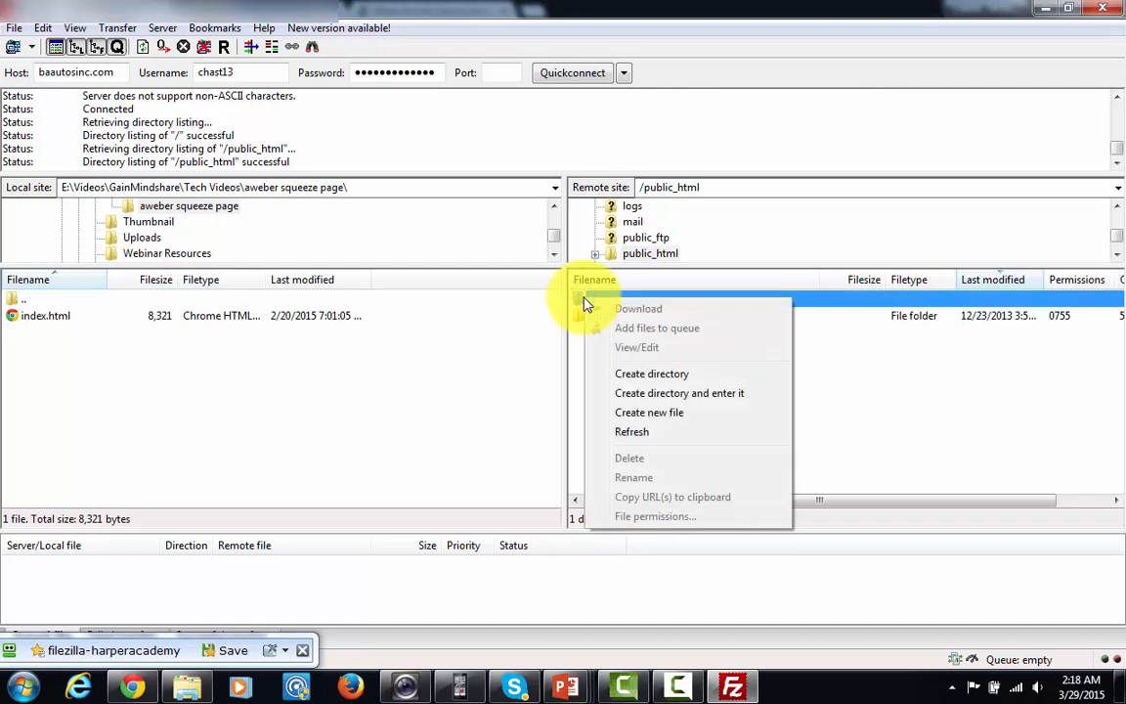
{"action": "left_click", "coordinate": [651, 373]}
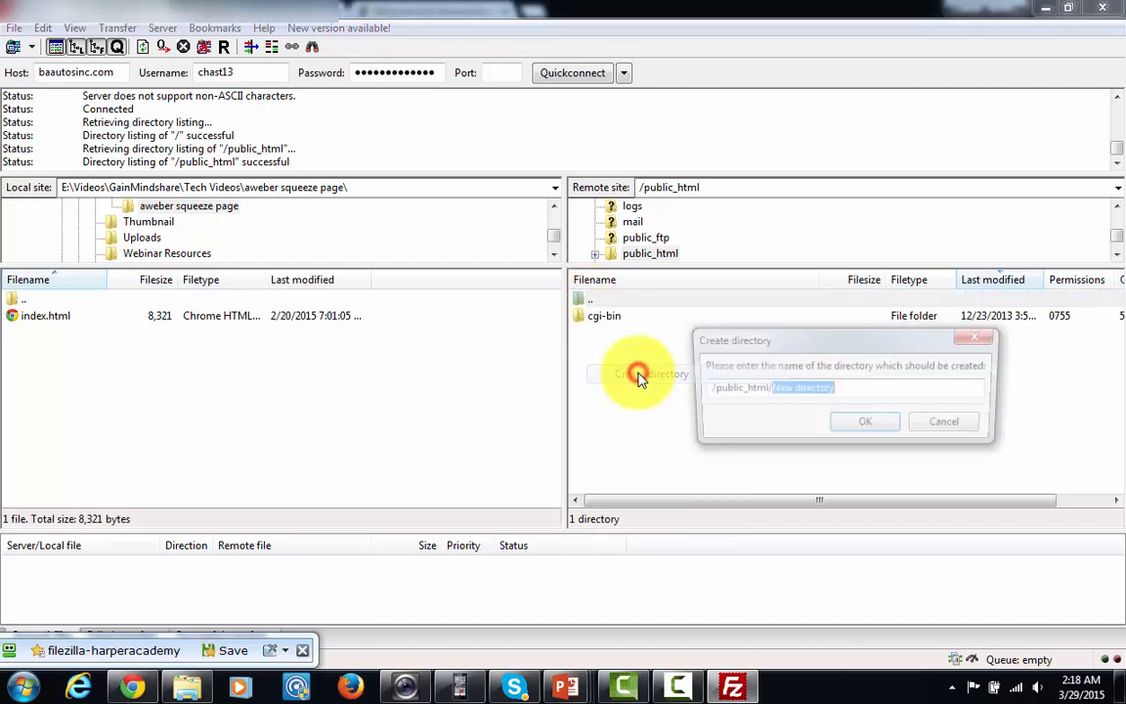
{"action": "type", "text": "bon"}
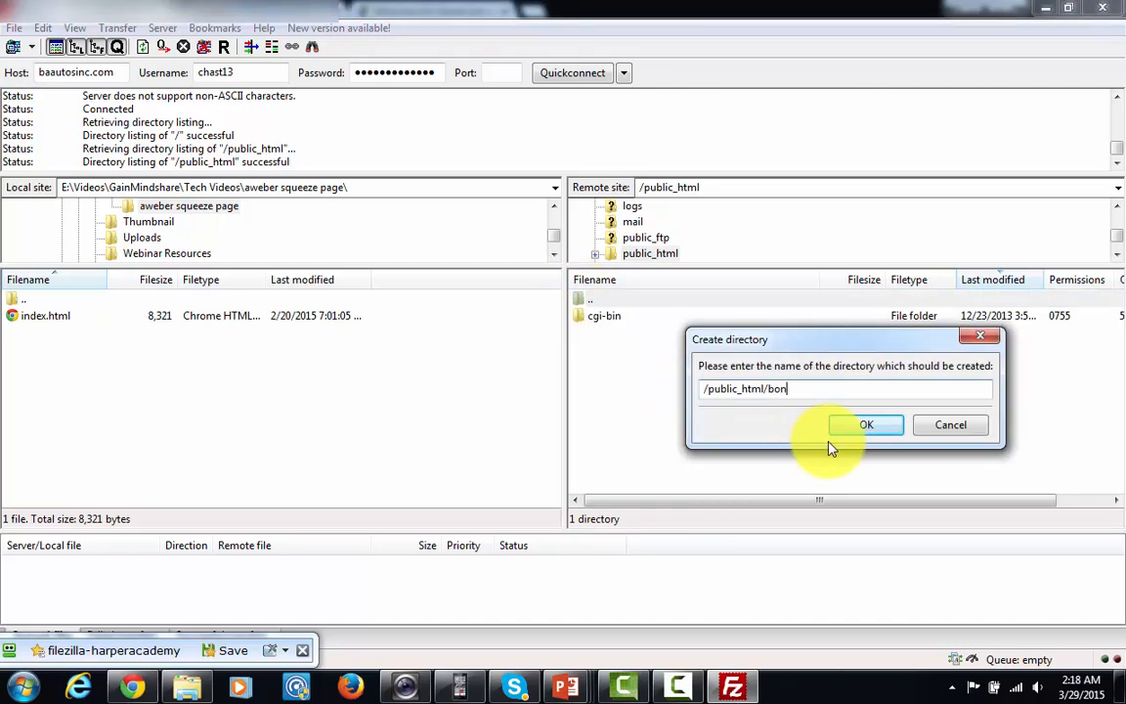
{"action": "type", "text": "us"}
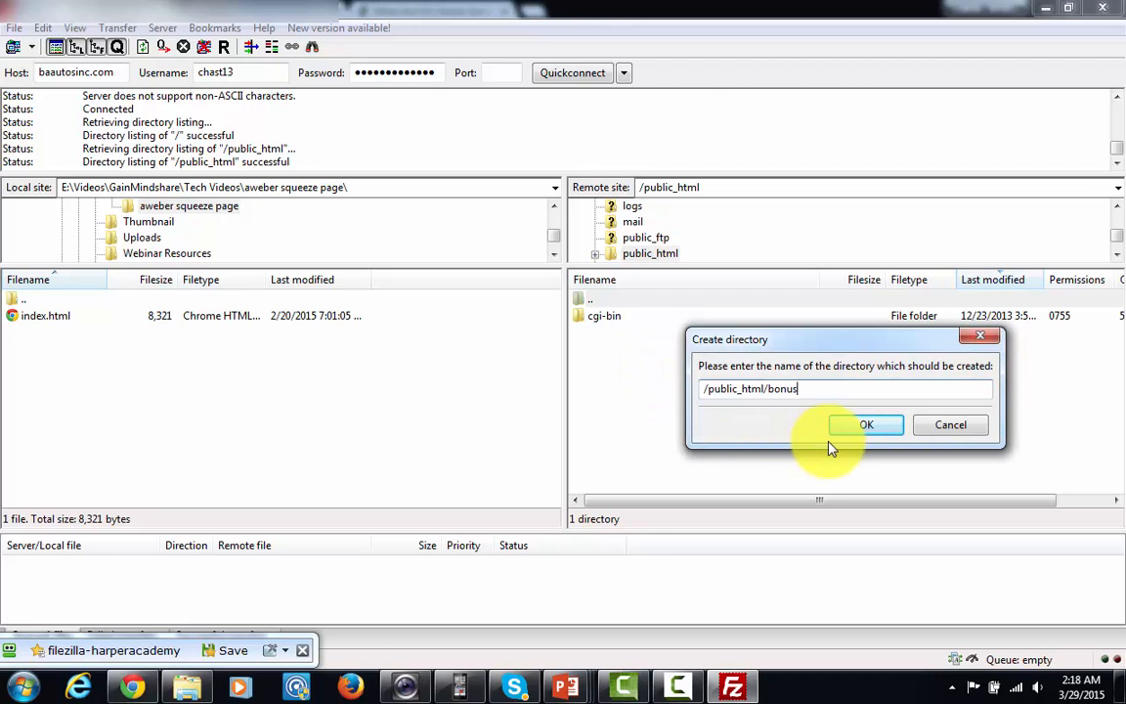
{"action": "left_click", "coordinate": [866, 425]}
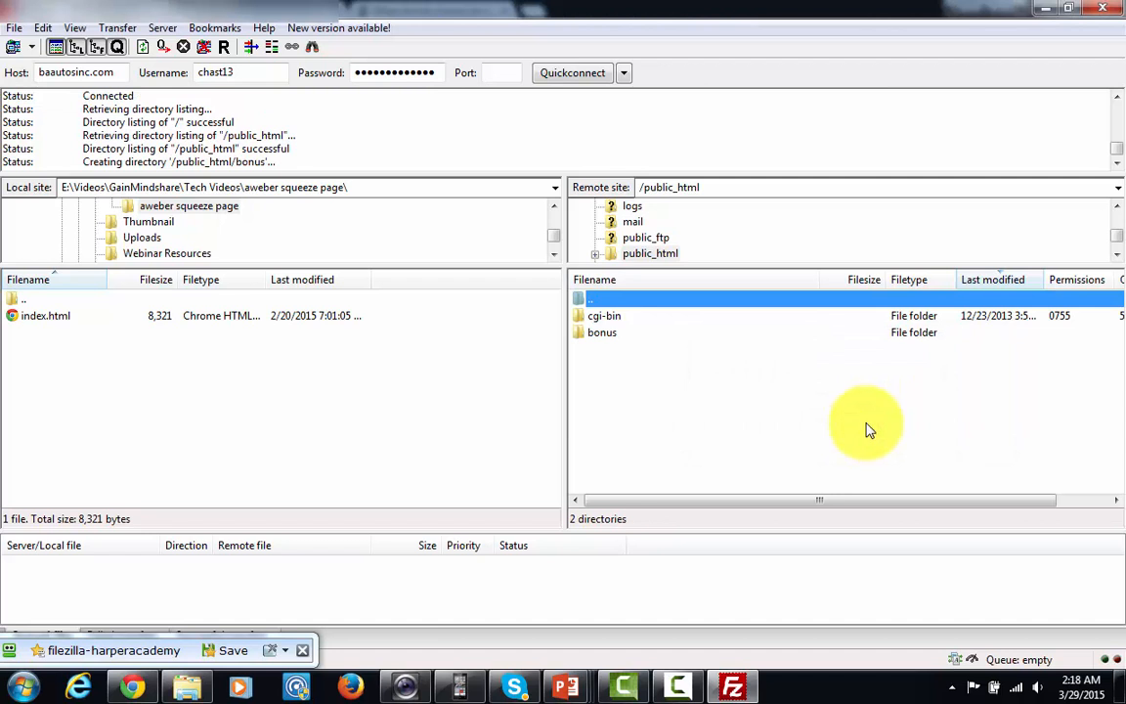
{"action": "mouse_move", "coordinate": [603, 332]}
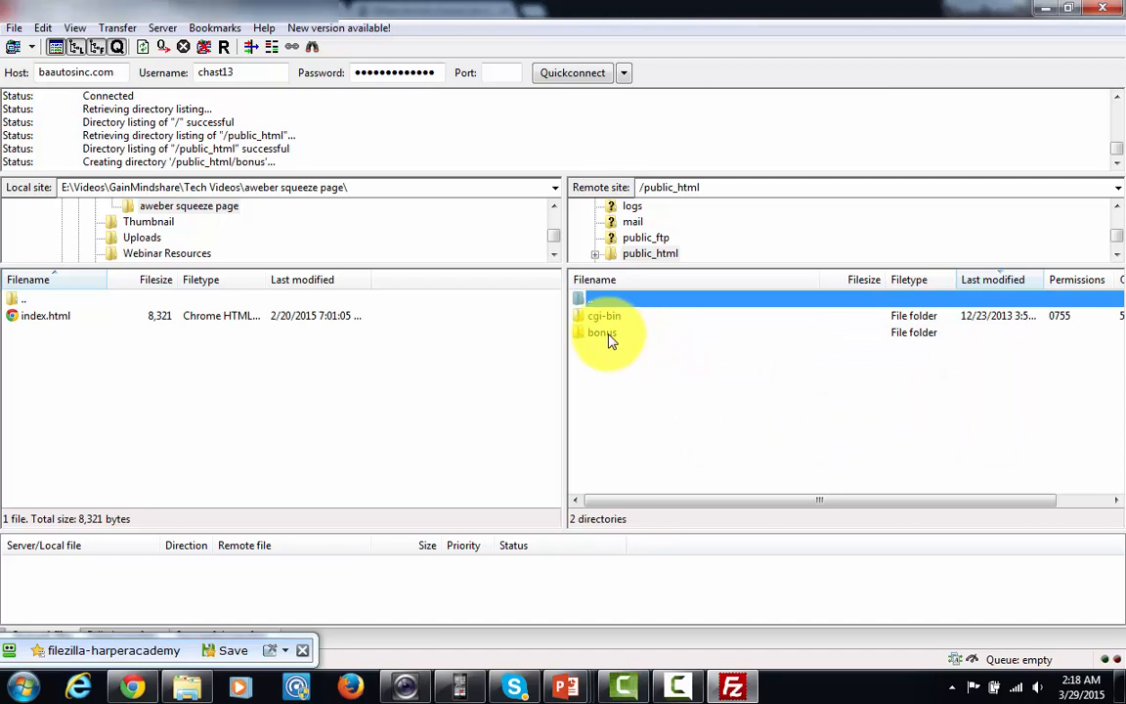
{"action": "double_click", "coordinate": [600, 333]}
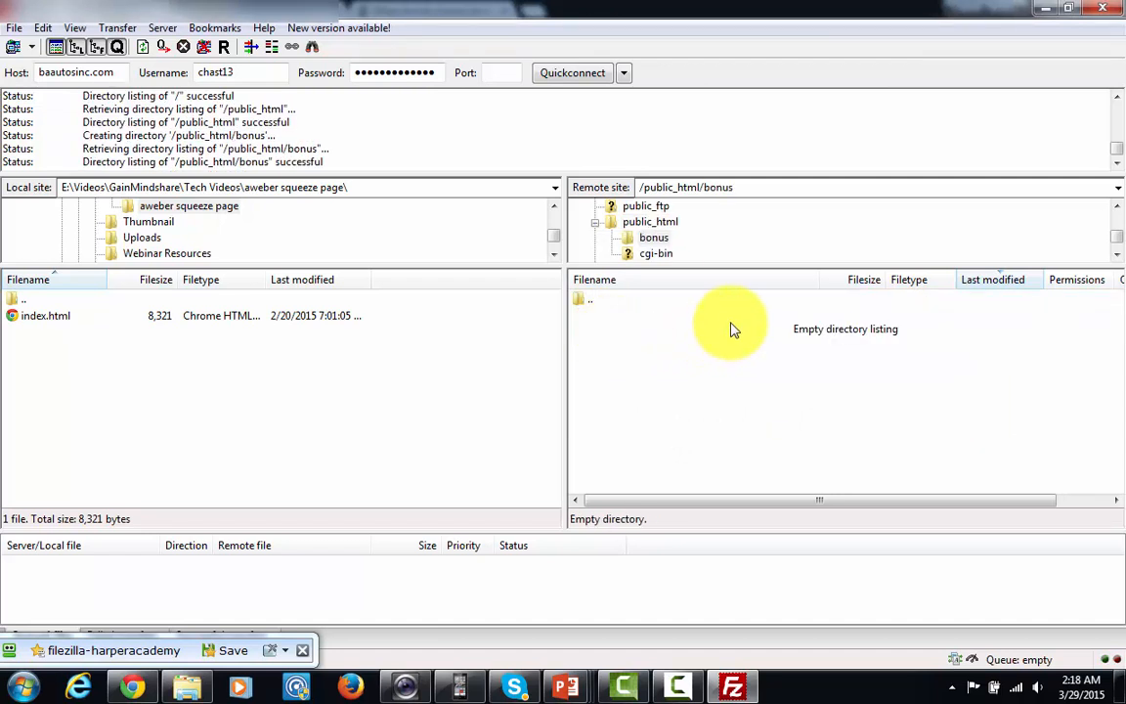
{"action": "mouse_move", "coordinate": [755, 381]}
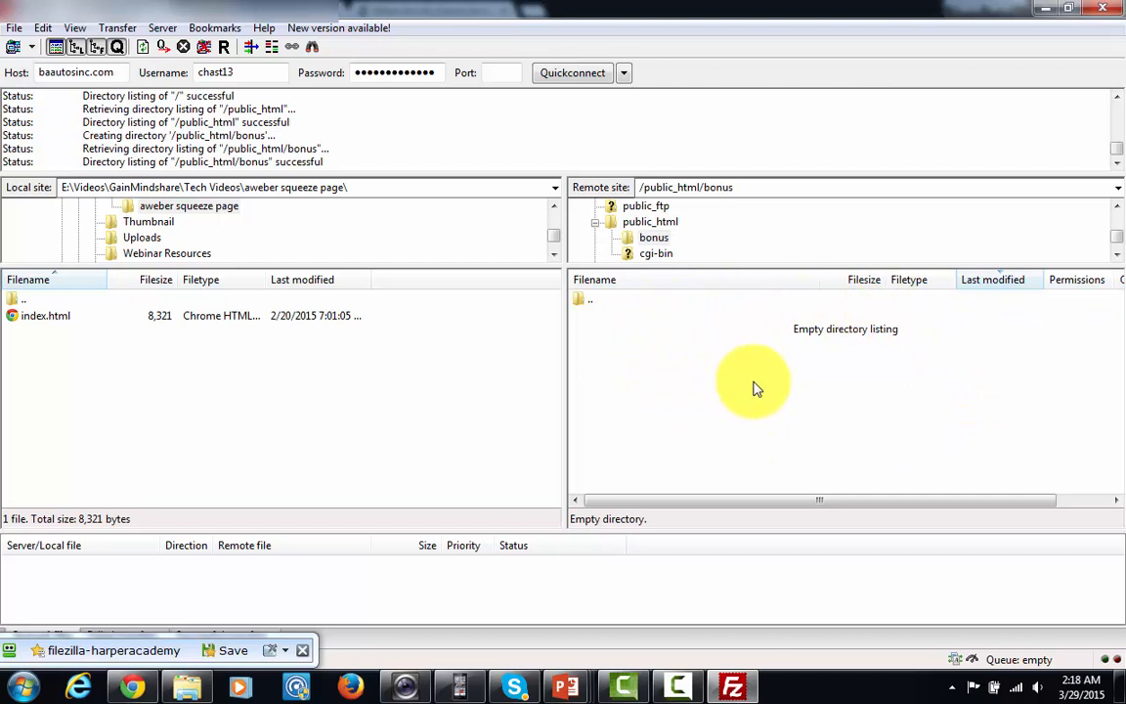
{"action": "mouse_move", "coordinate": [766, 325]}
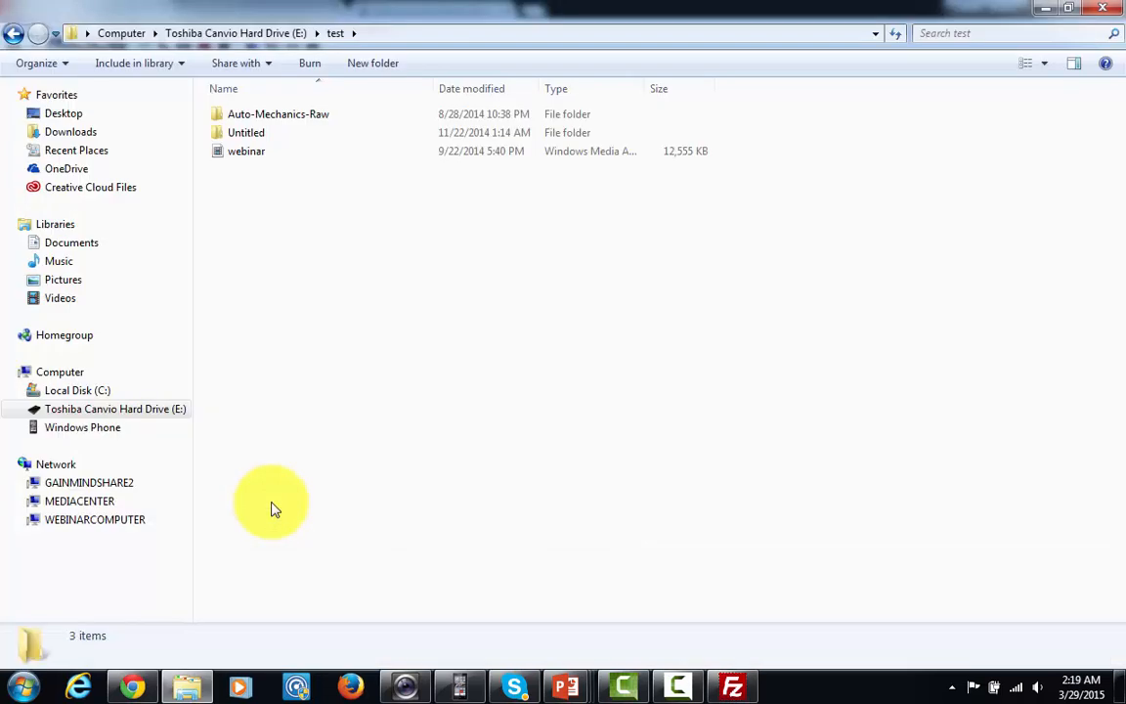
Step: Compress the webinar file in the test folder into a zip archive with WinRAR
{"action": "left_click", "coordinate": [246, 150]}
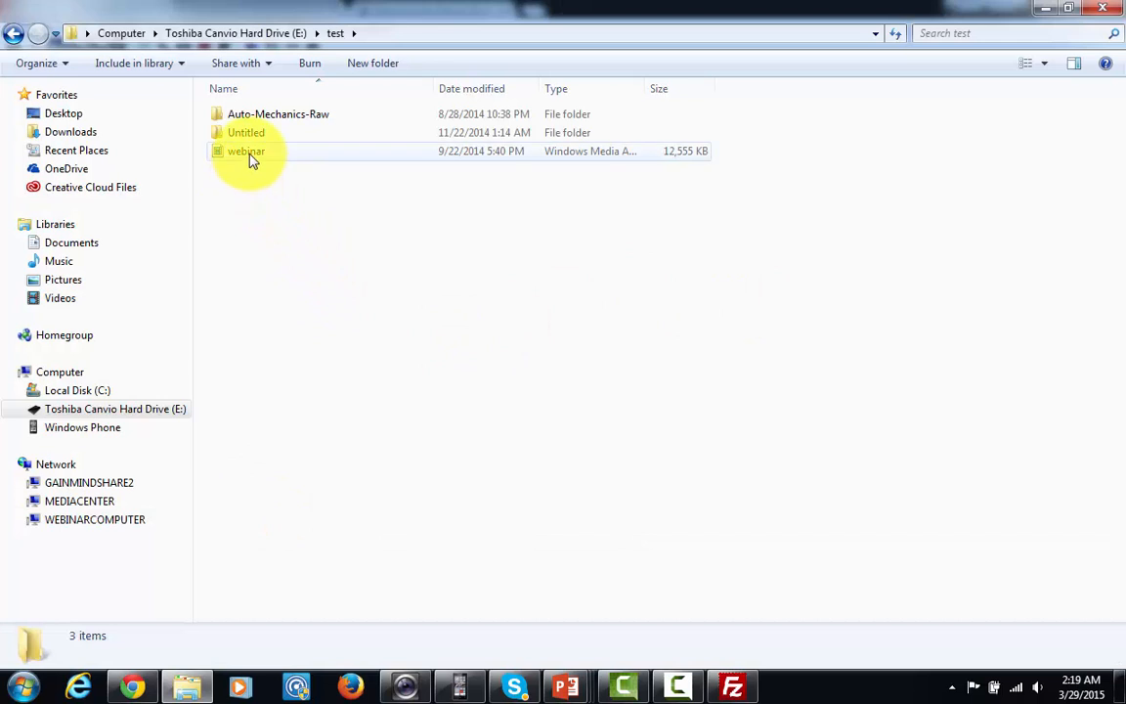
{"action": "right_click", "coordinate": [246, 151]}
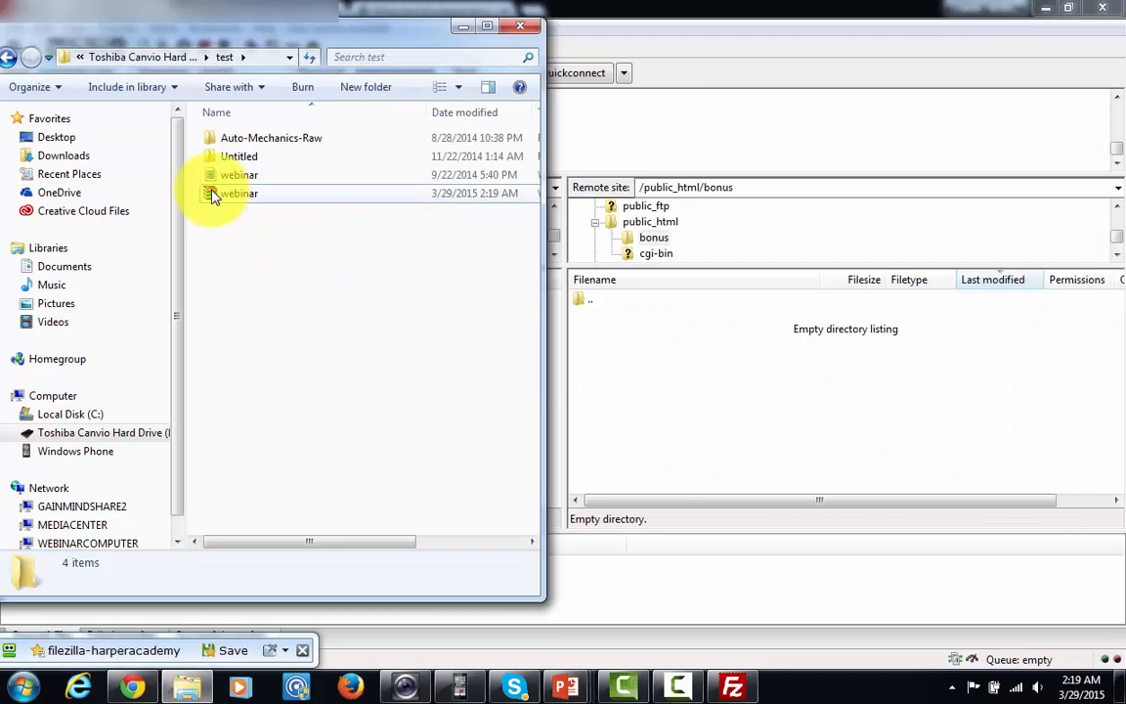
Step: Drag webinar.zip from the test folder into the remote /public_html/bonus folder
{"action": "left_click", "coordinate": [237, 193]}
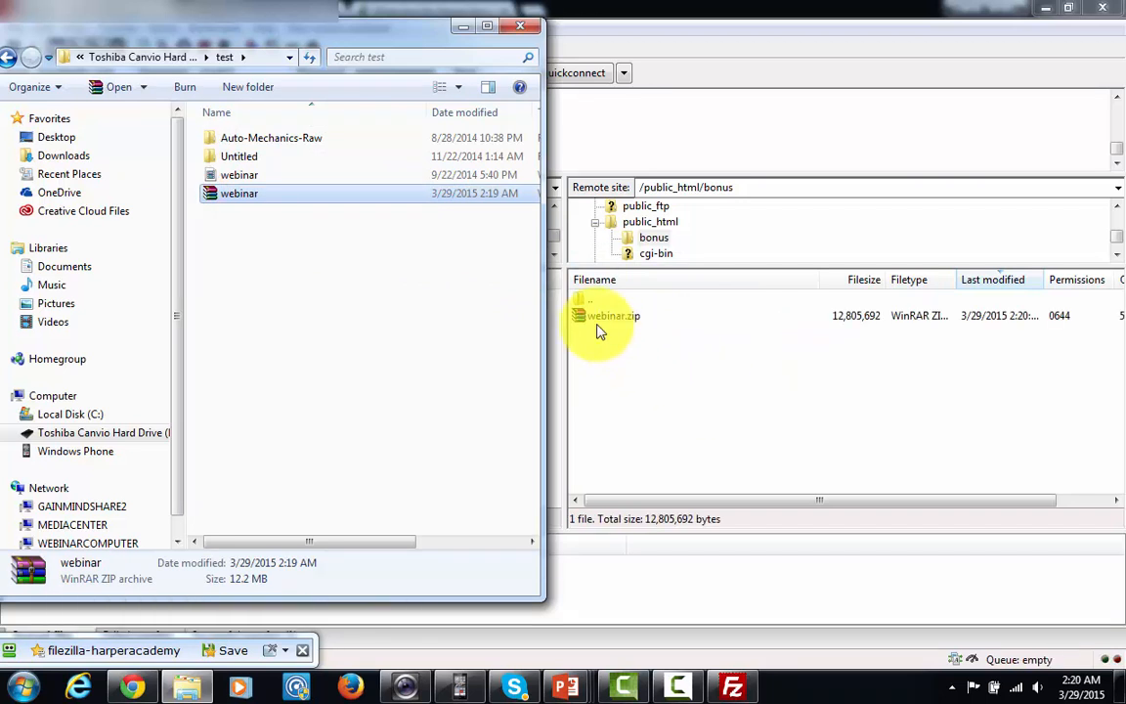
{"action": "mouse_move", "coordinate": [743, 308]}
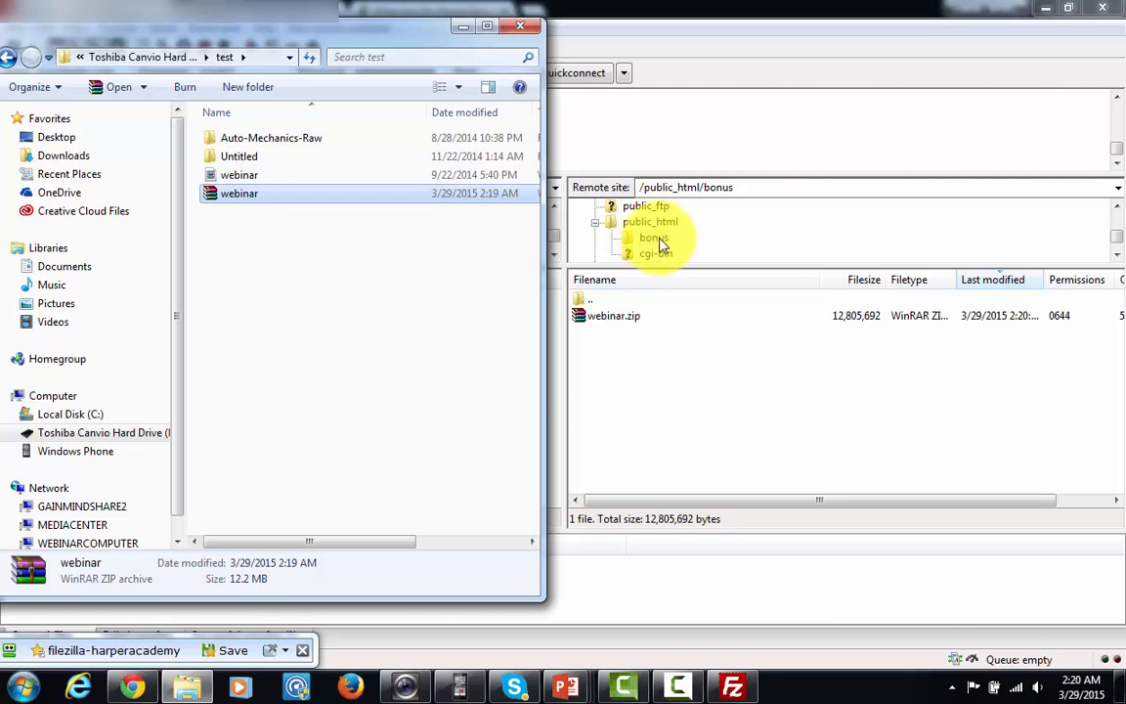
{"action": "left_click", "coordinate": [653, 236]}
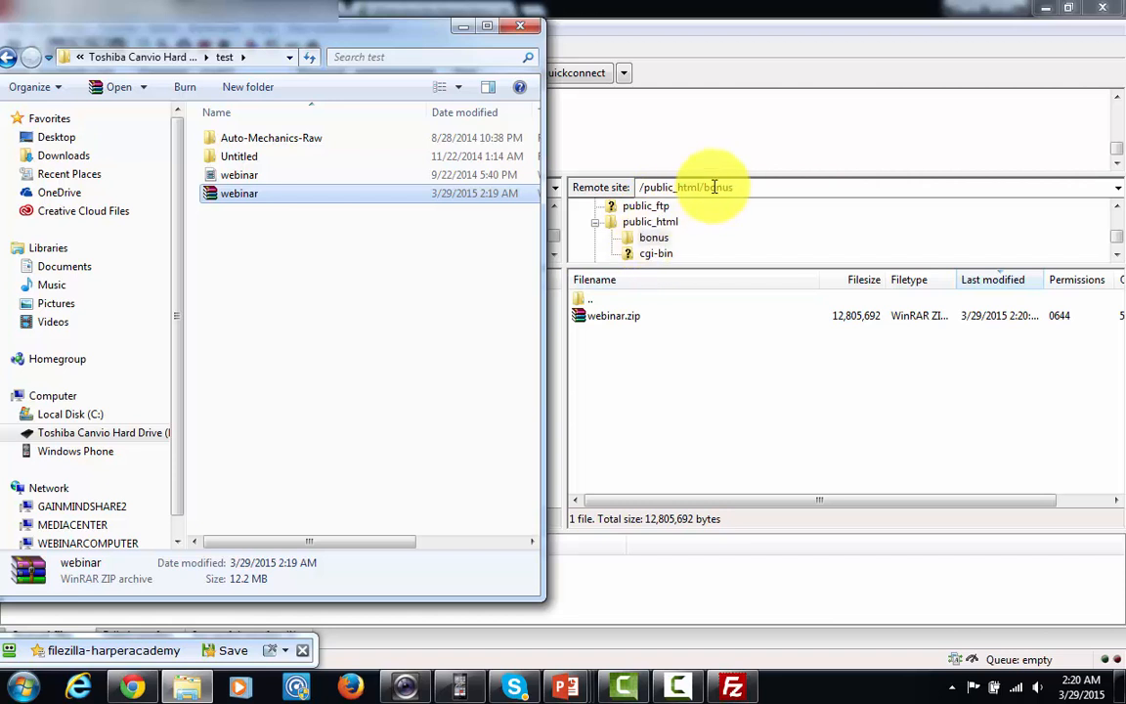